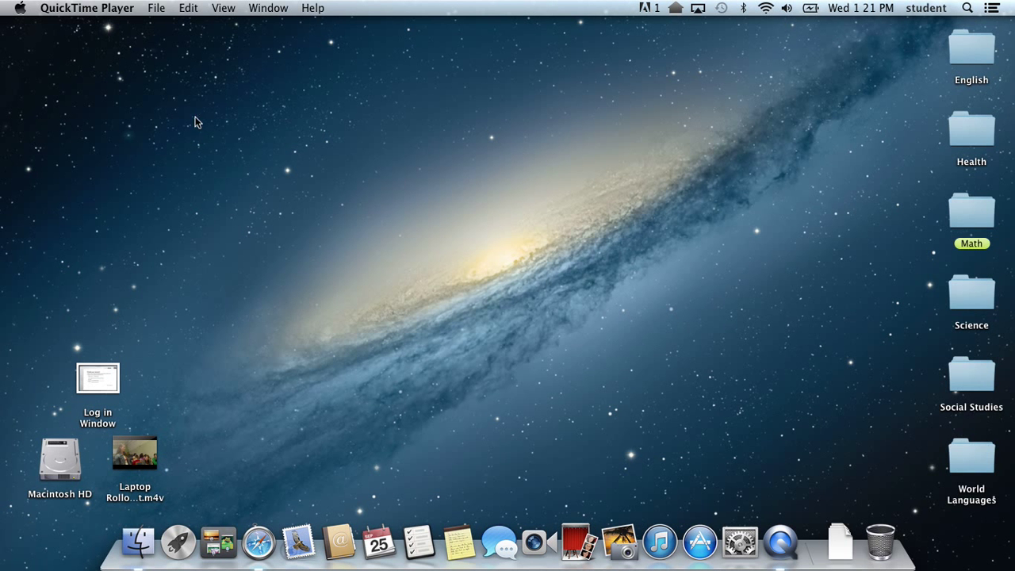
pyautogui.moveTo(276, 223)
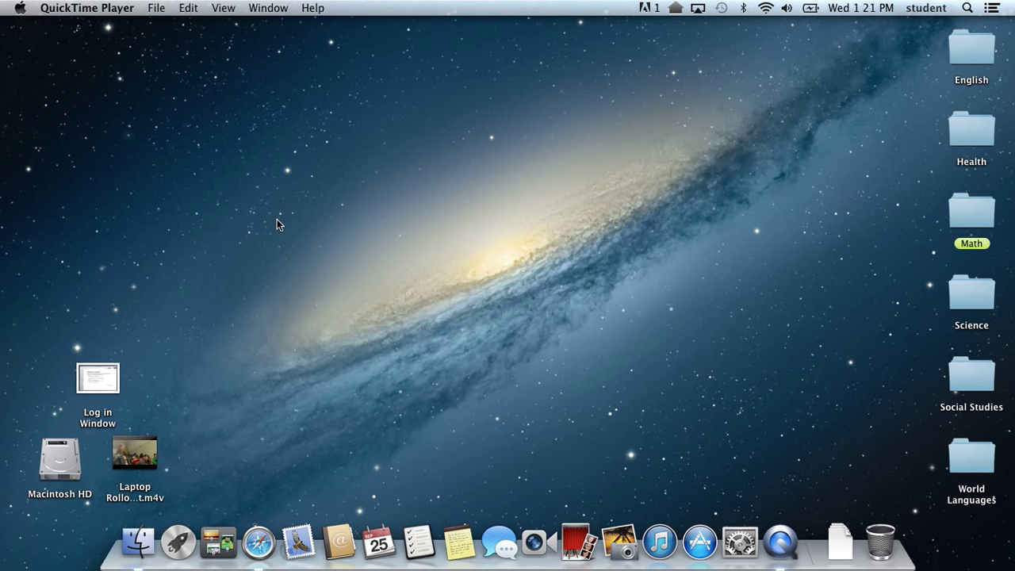
pyautogui.moveTo(320, 200)
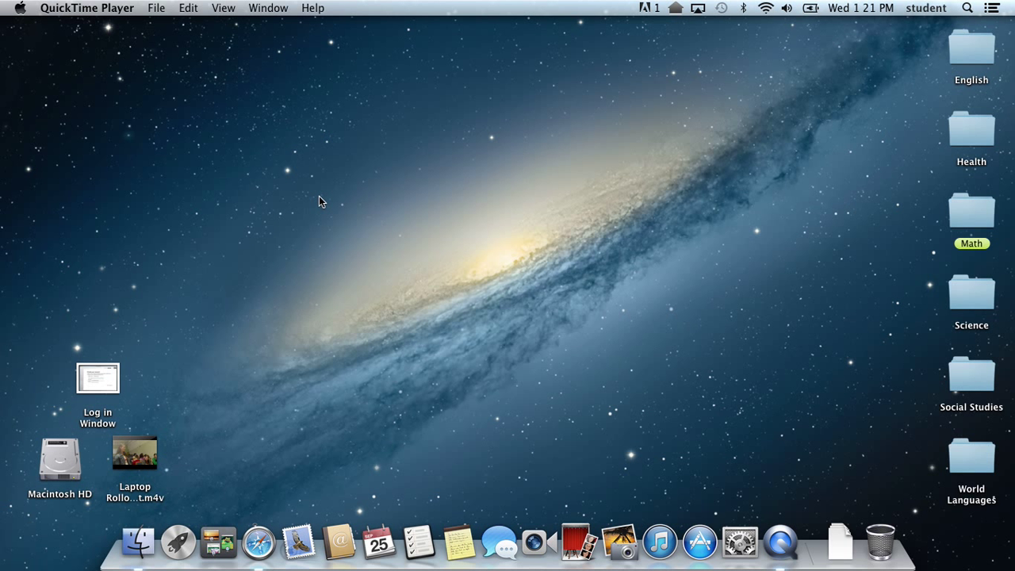
pyautogui.moveTo(355, 200)
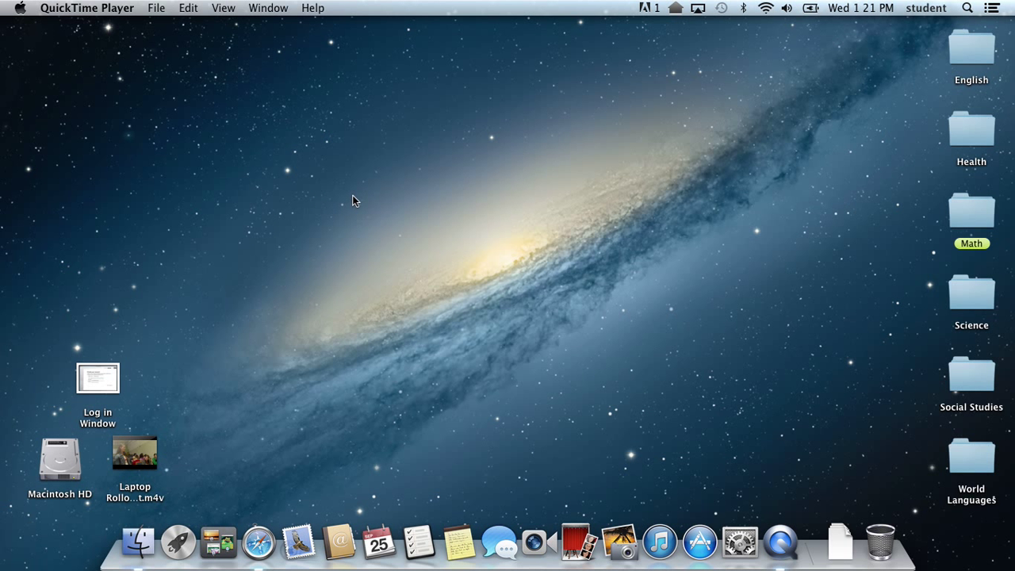
pyautogui.moveTo(415, 199)
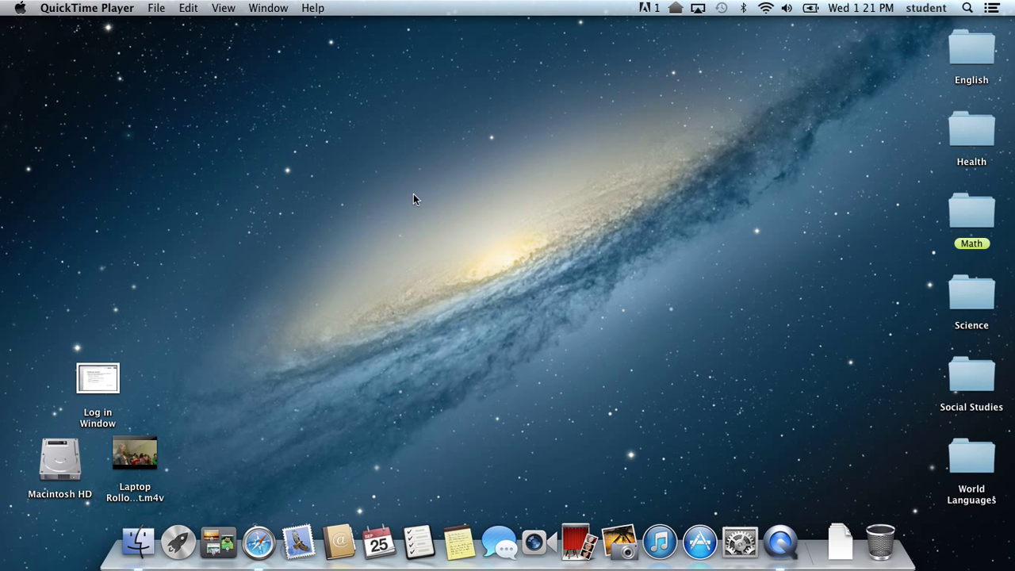
pyautogui.moveTo(456, 197)
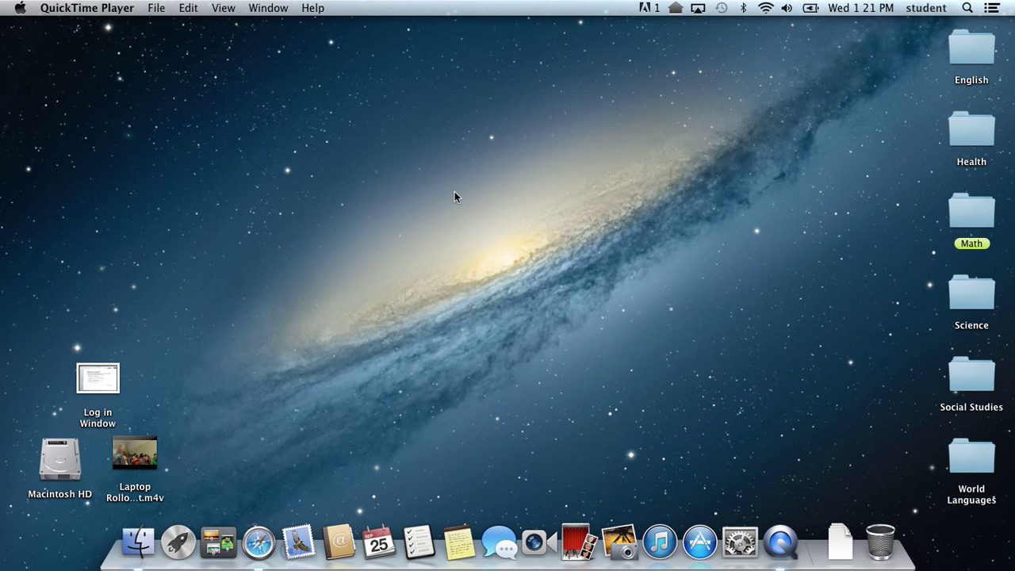
pyautogui.moveTo(624, 184)
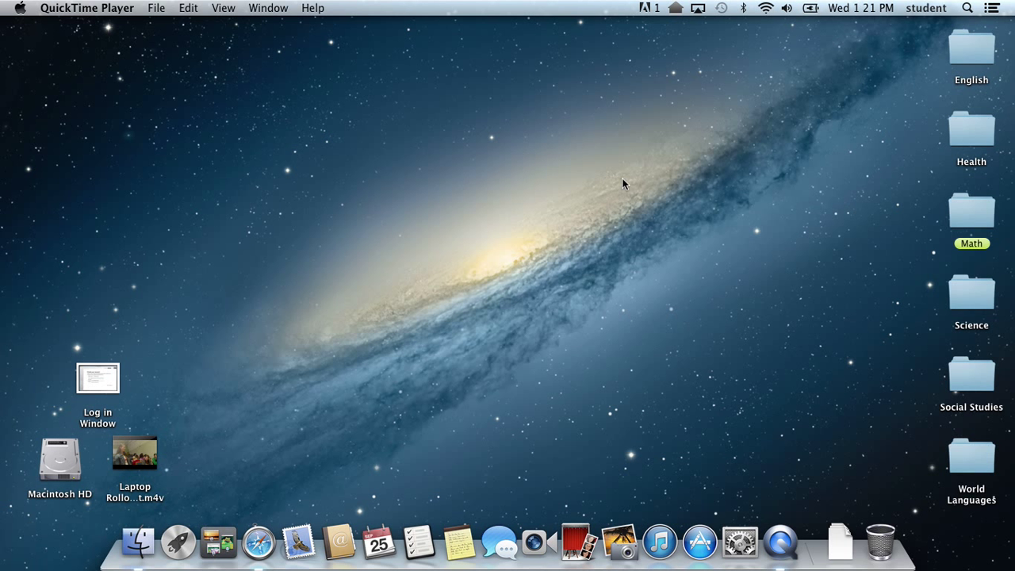
pyautogui.moveTo(650, 203)
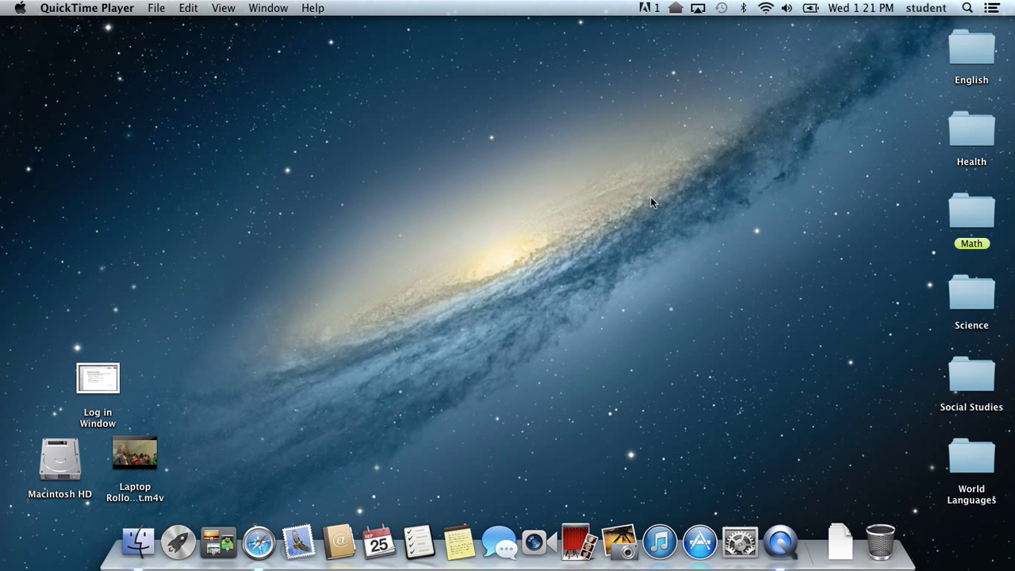
pyautogui.moveTo(693, 207)
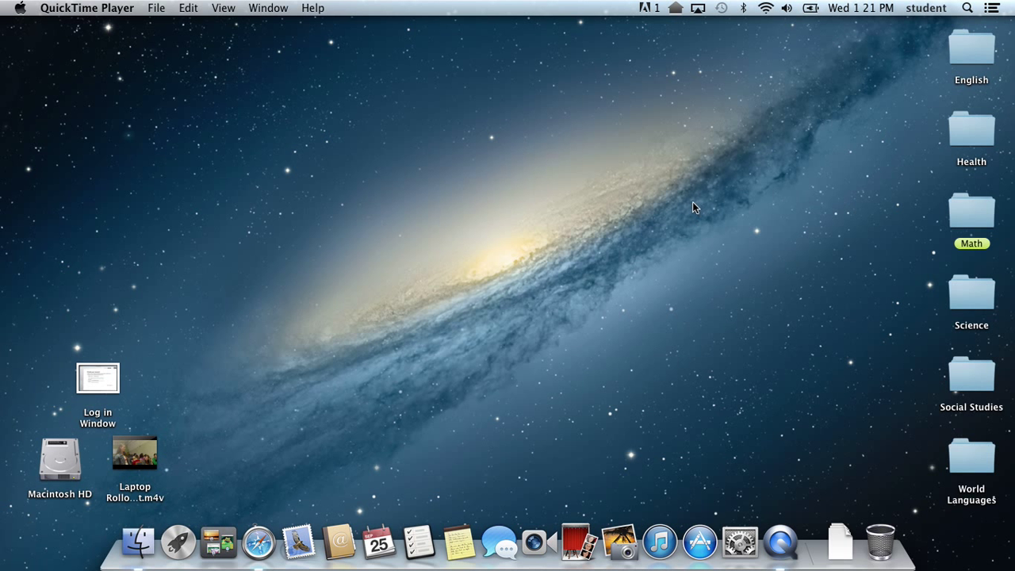
pyautogui.moveTo(706, 167)
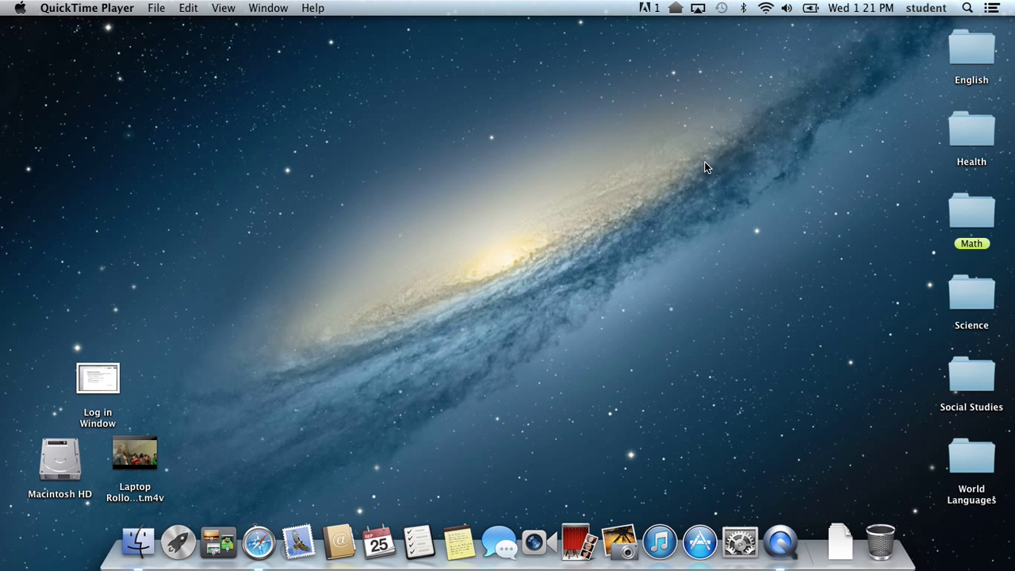
pyautogui.moveTo(670, 194)
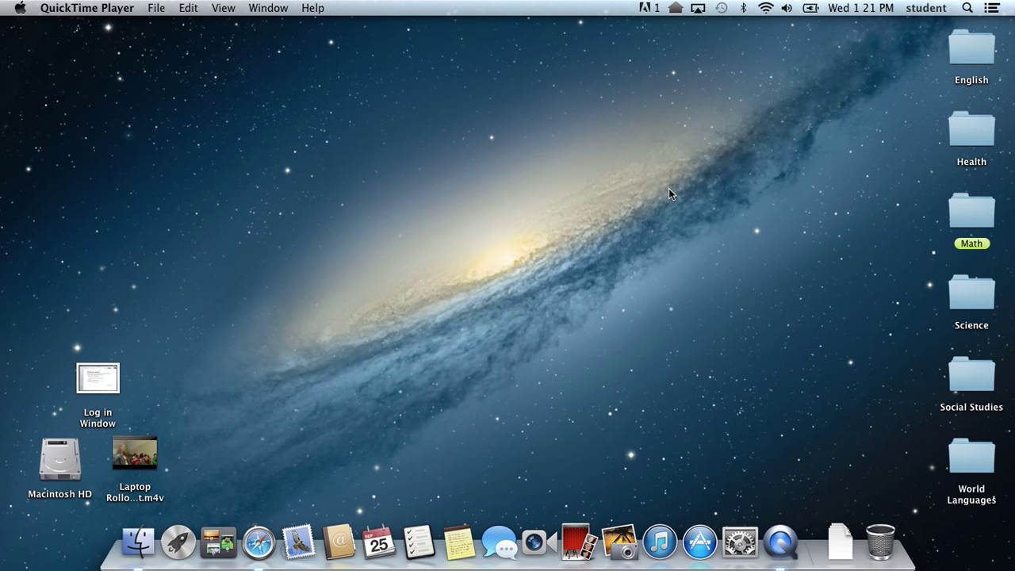
pyautogui.moveTo(638, 230)
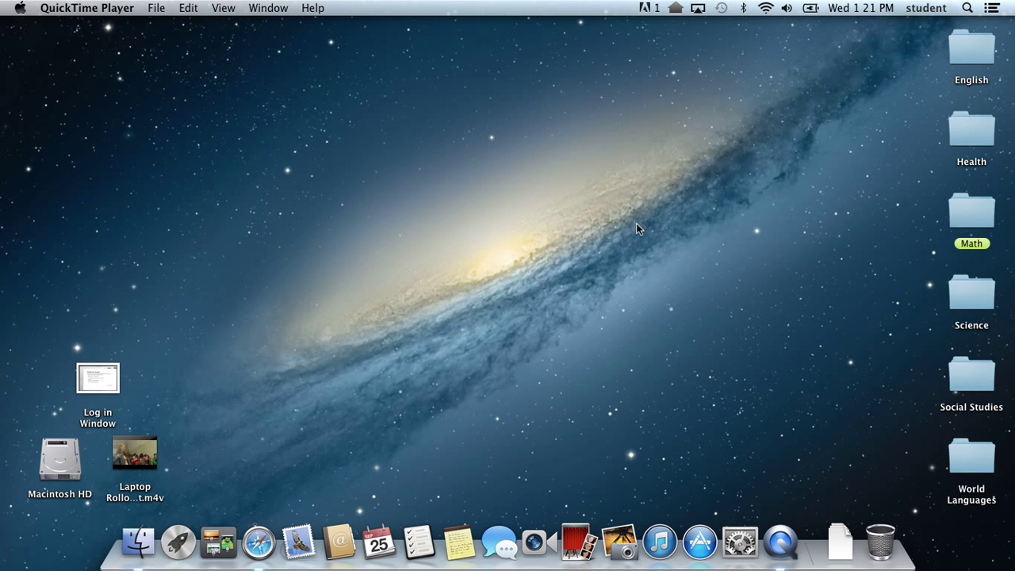
pyautogui.moveTo(655, 231)
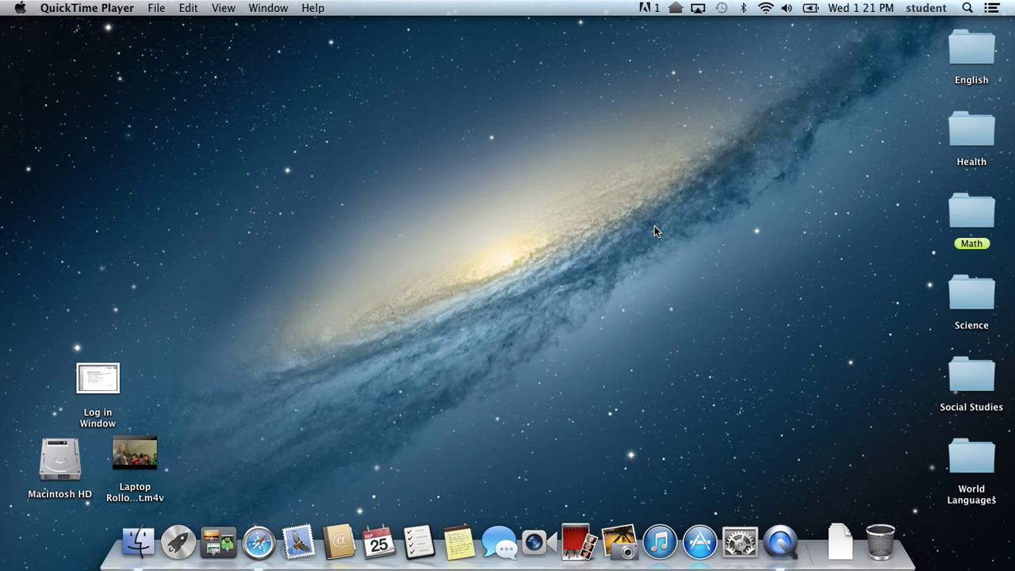
pyautogui.moveTo(642, 237)
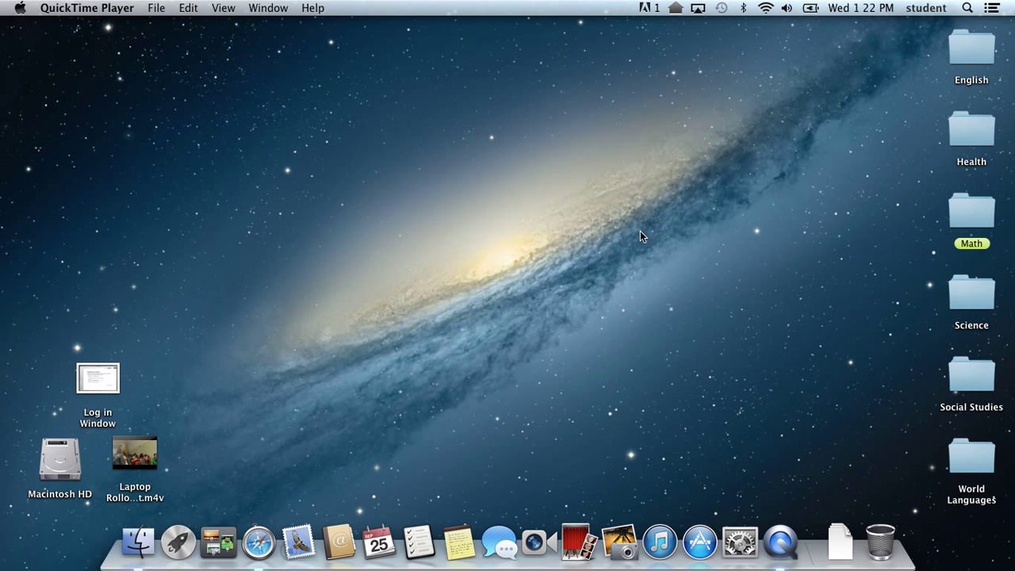
pyautogui.moveTo(246, 54)
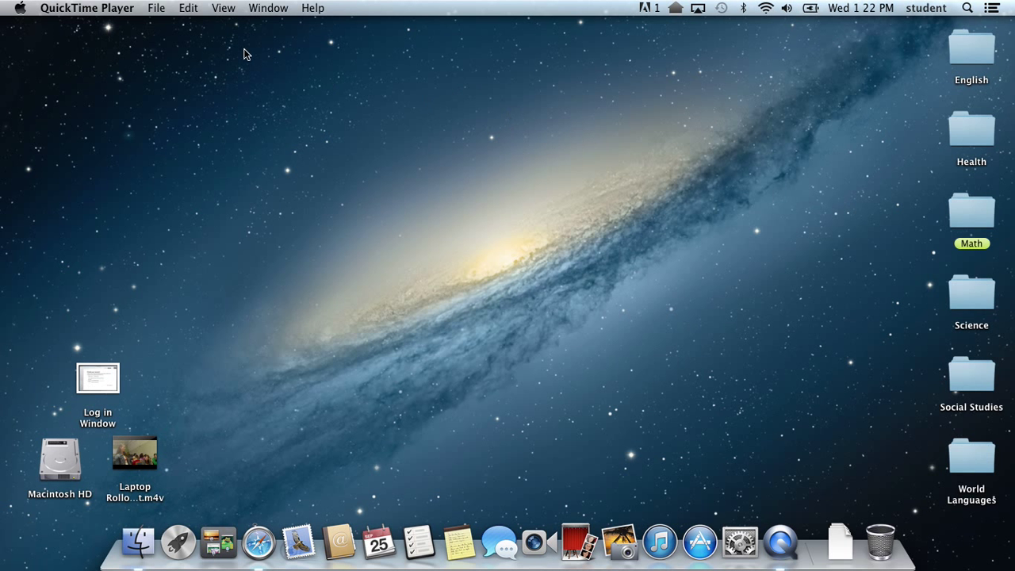
# Bring Finder forward, open a new home-folder window and show the File menu
pyautogui.click(137, 542)
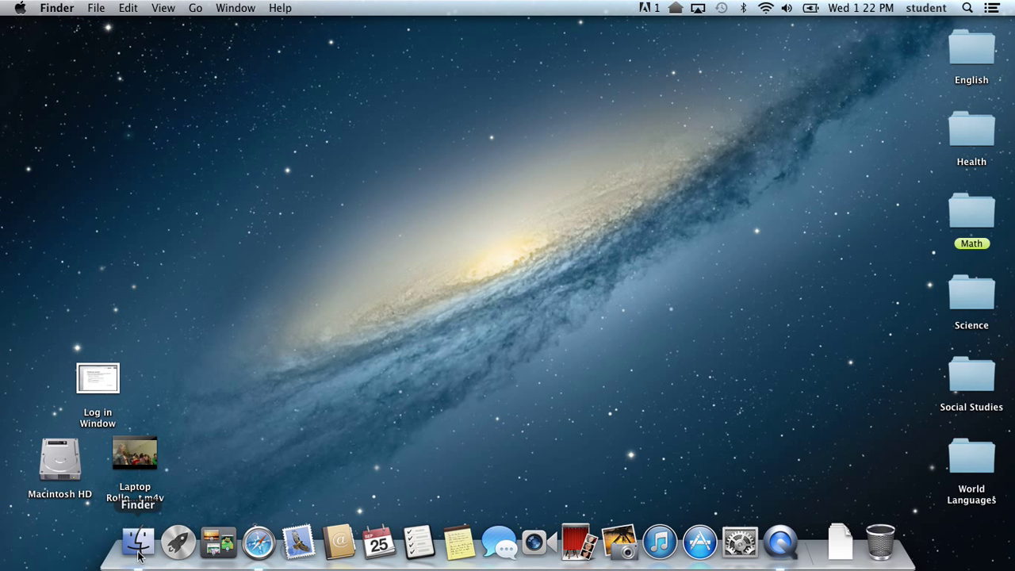
pyautogui.click(138, 541)
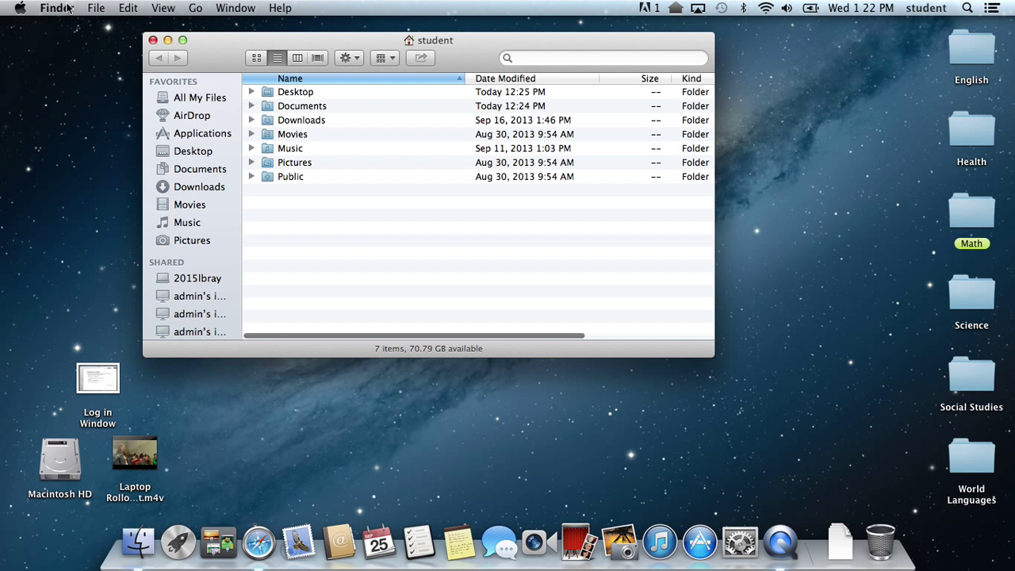
pyautogui.click(96, 8)
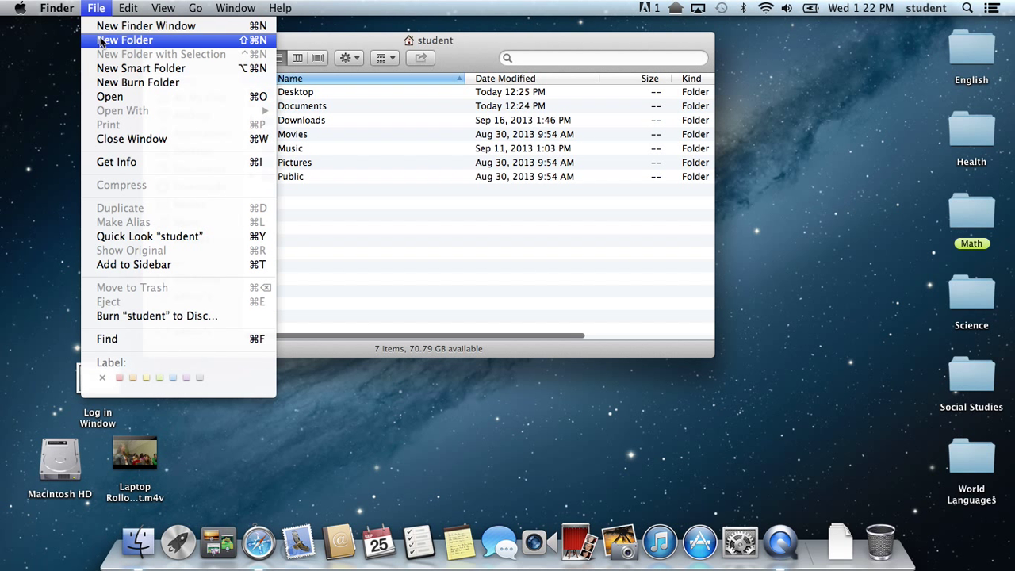
pyautogui.moveTo(125, 40)
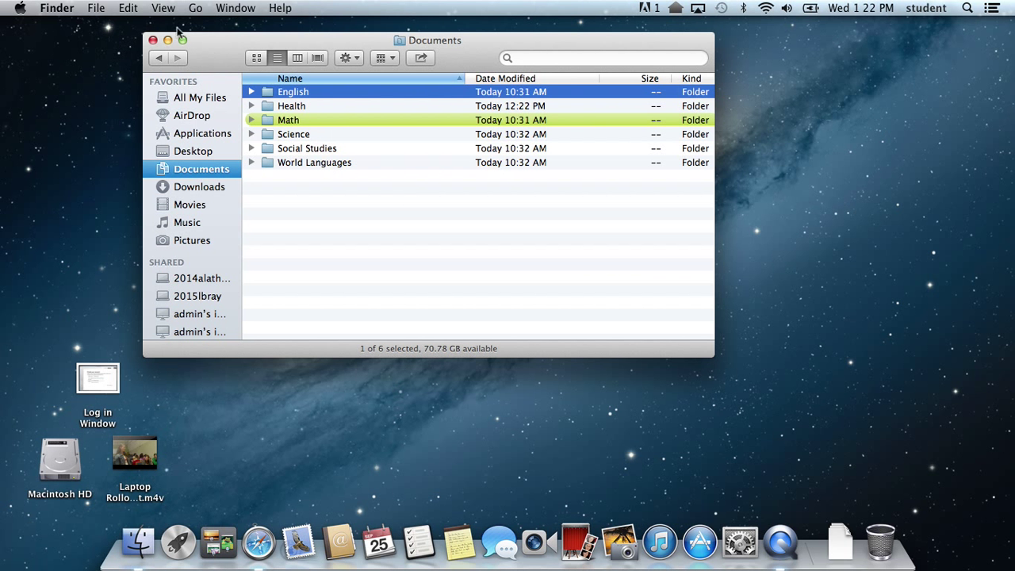
# Create a new folder named Art inside Documents, then clear the selection
pyautogui.click(96, 7)
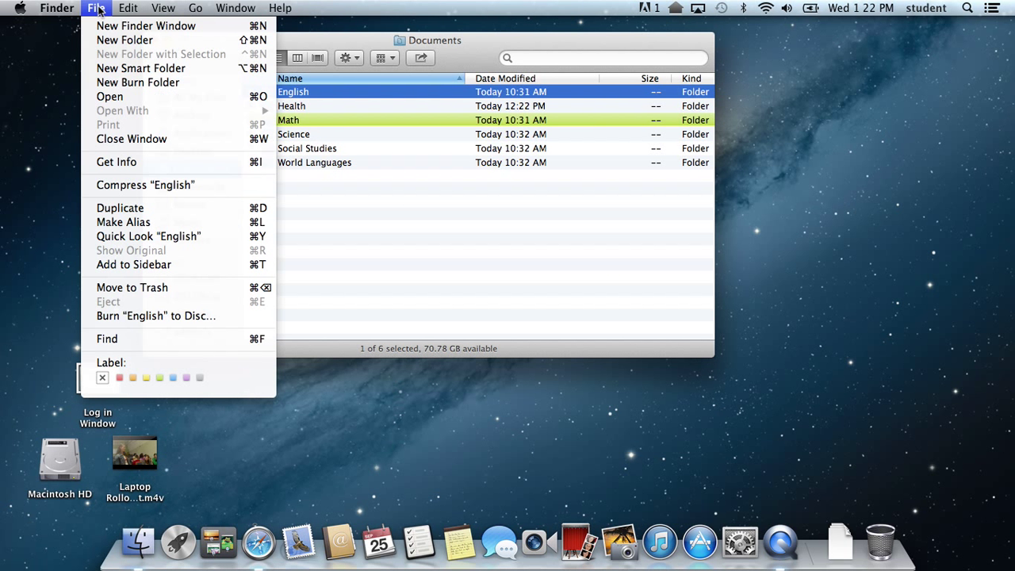
pyautogui.click(125, 39)
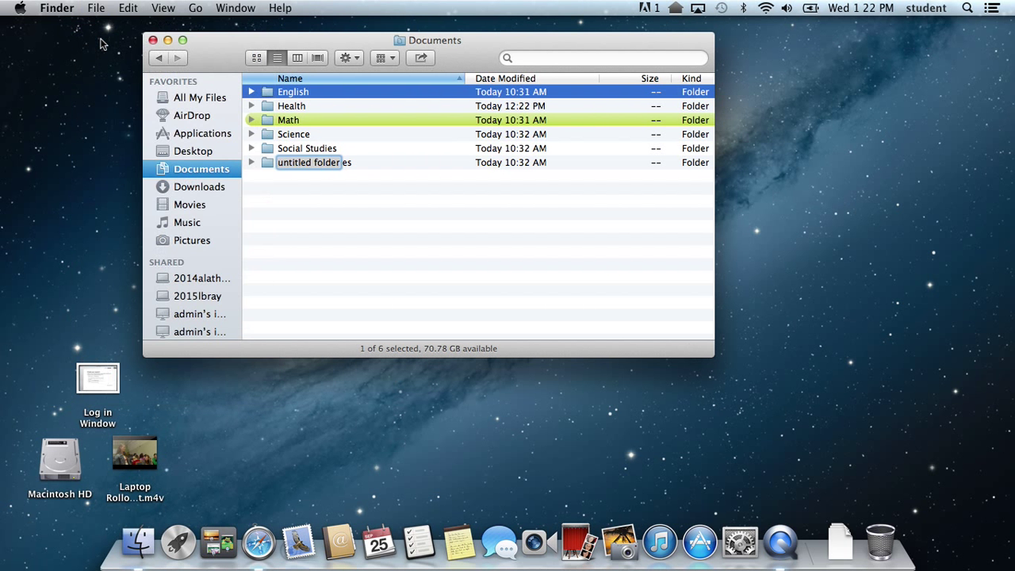
pyautogui.write('Art')
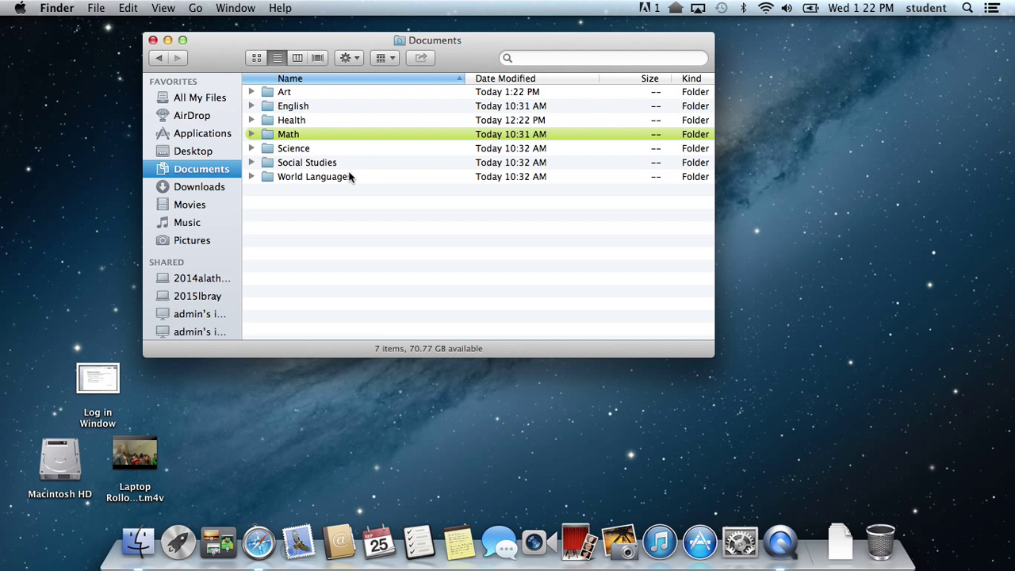
pyautogui.click(314, 176)
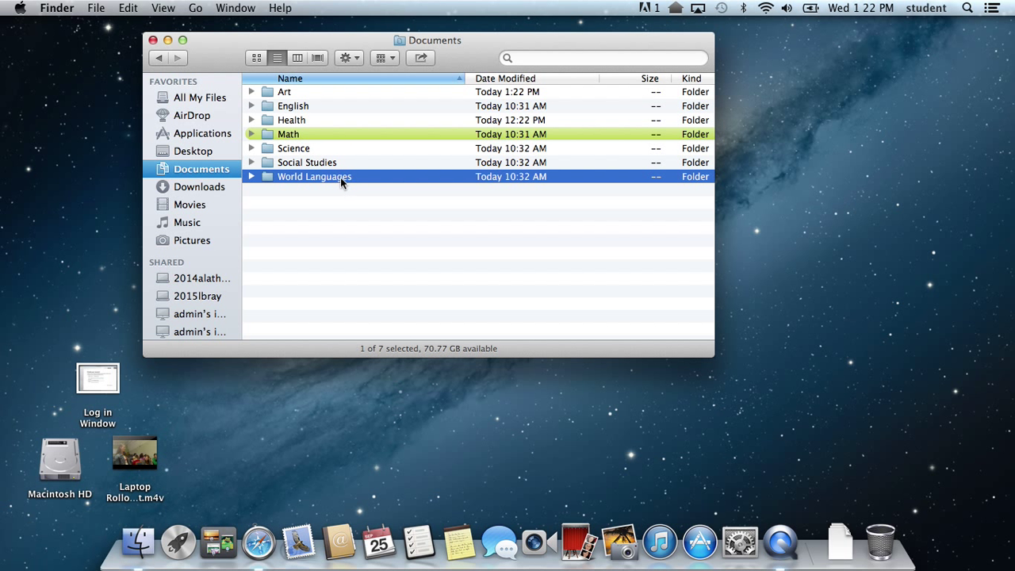
pyautogui.moveTo(97, 8)
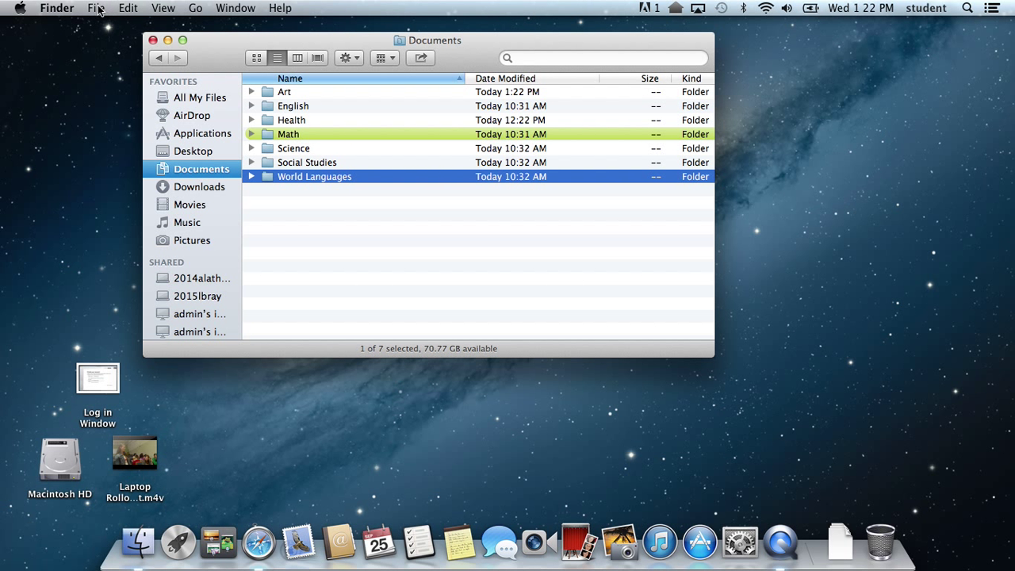
pyautogui.click(96, 8)
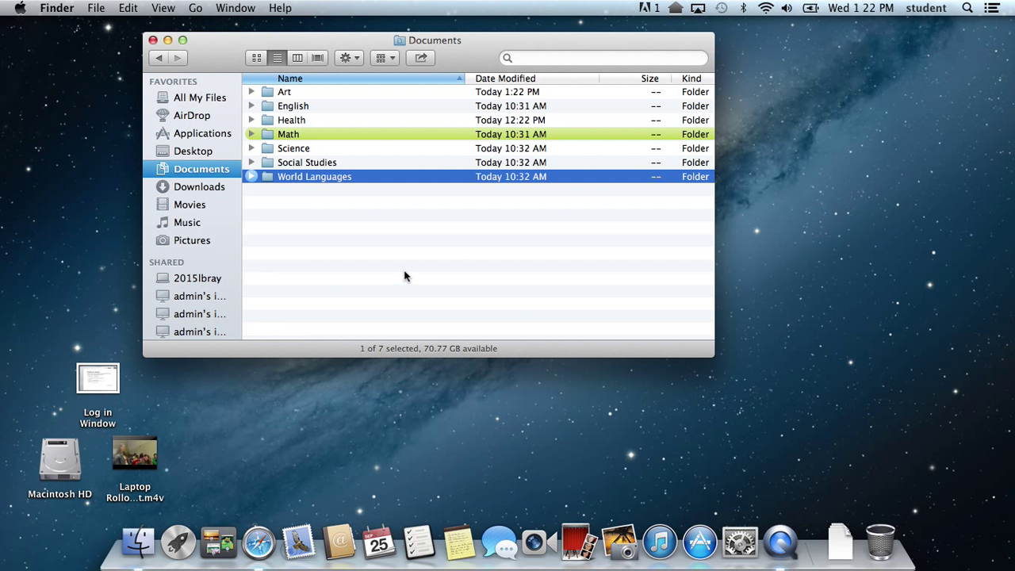
pyautogui.moveTo(388, 165)
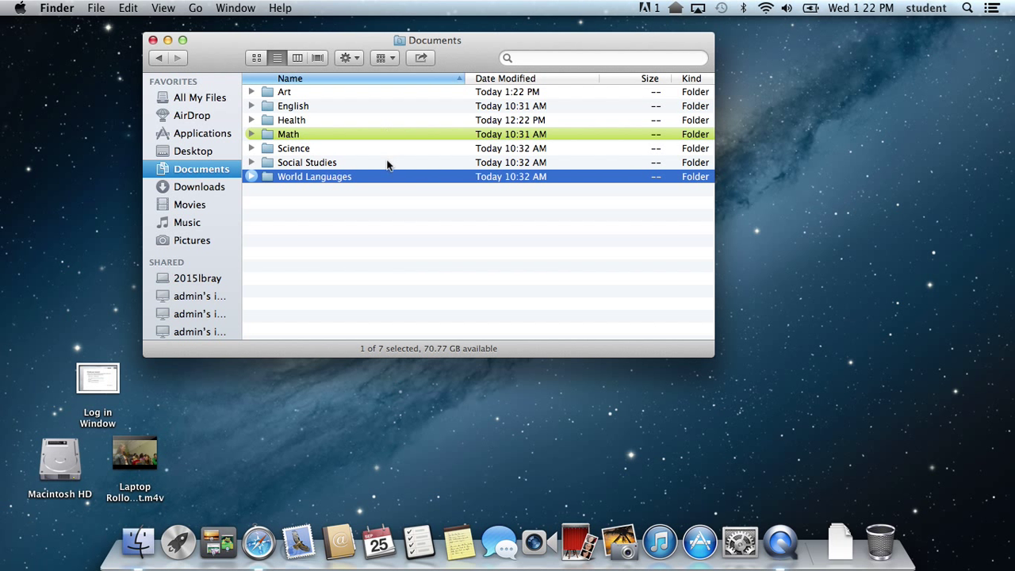
pyautogui.click(394, 212)
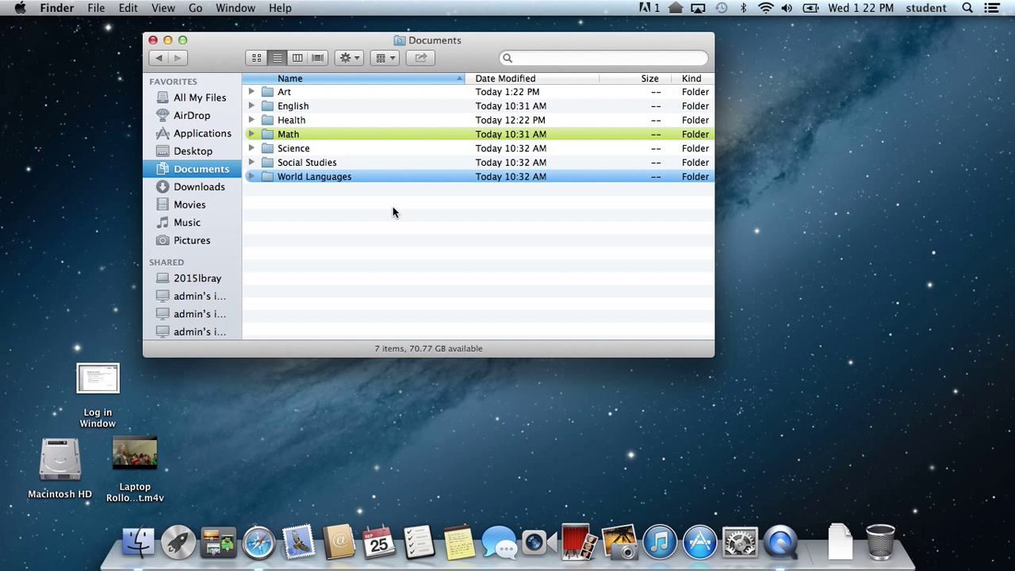
pyautogui.moveTo(324, 154)
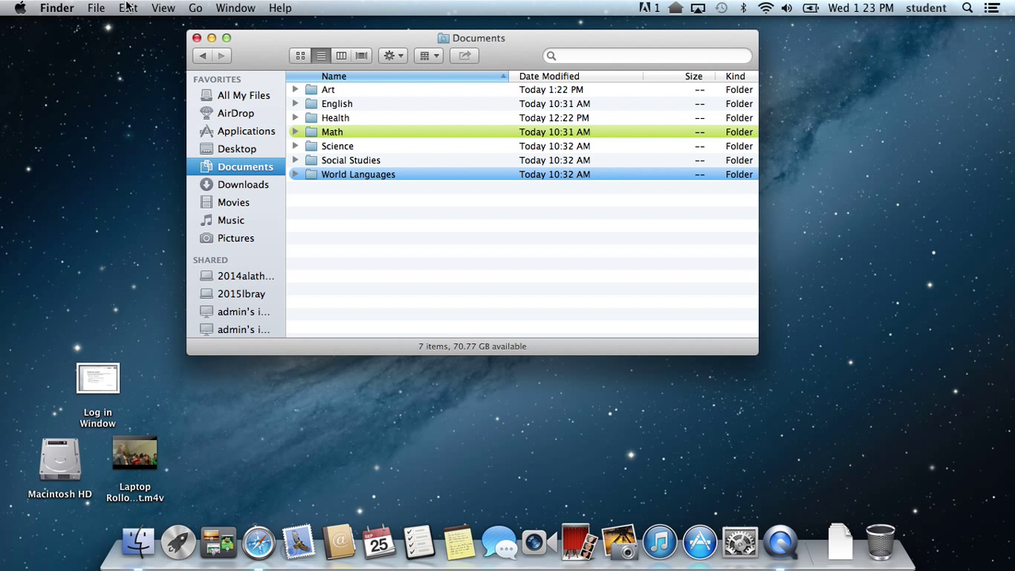
pyautogui.moveTo(127, 7)
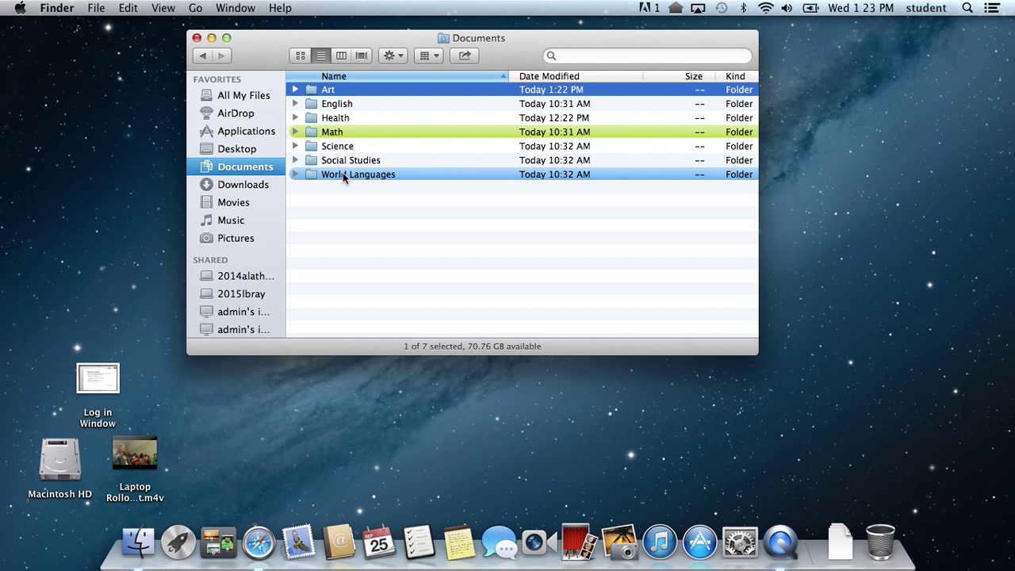
pyautogui.moveTo(349, 163)
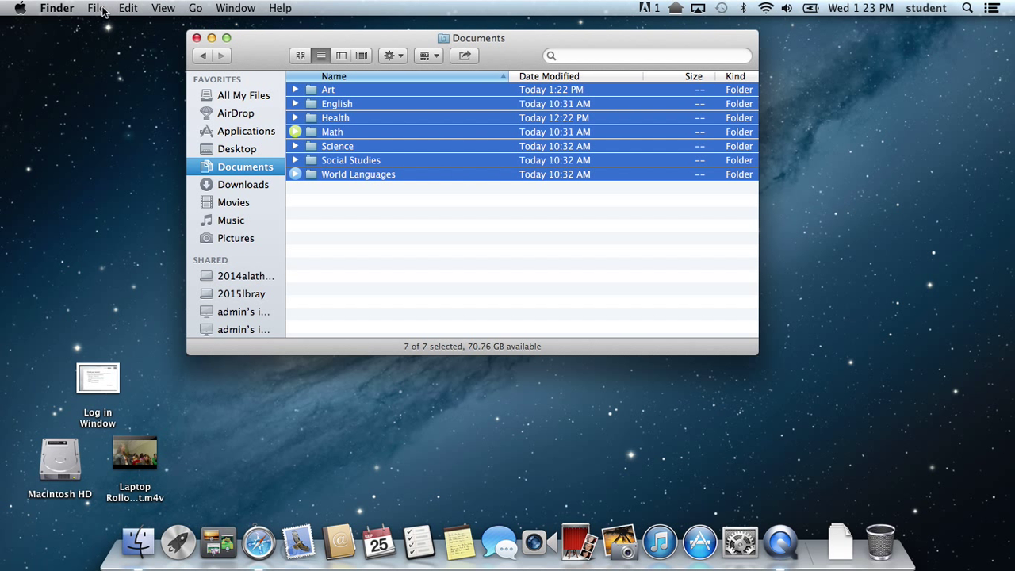
# Make aliases of all seven subject folders with File > Make Alias
pyautogui.click(96, 7)
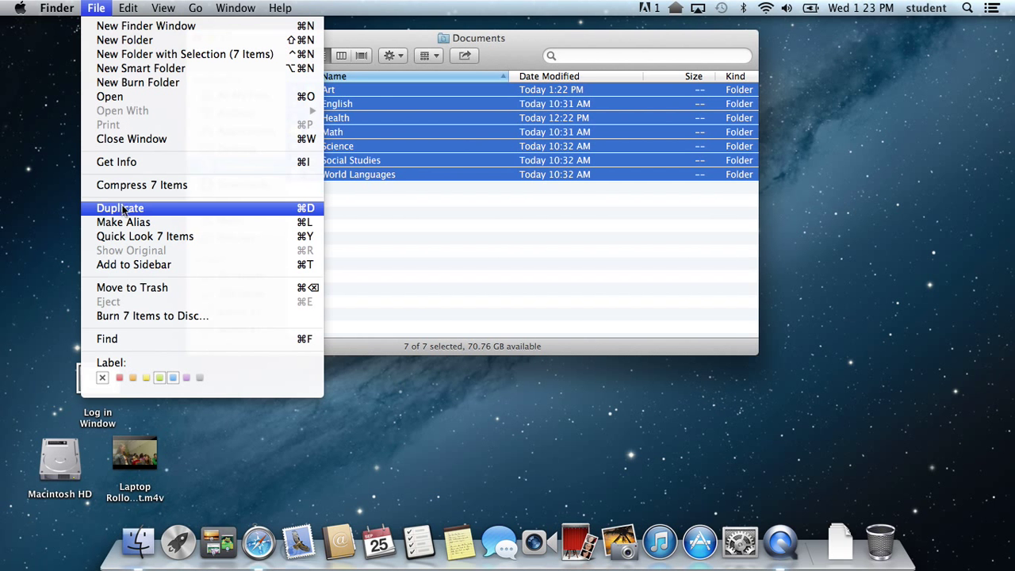
pyautogui.click(123, 222)
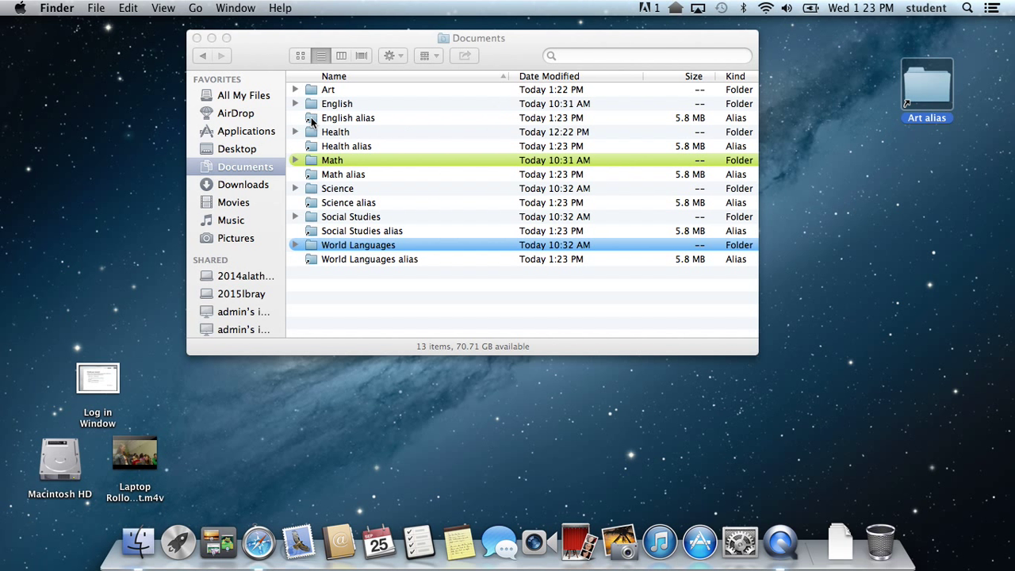
# Select the English, Science and other subject aliases together in Documents
pyautogui.click(347, 118)
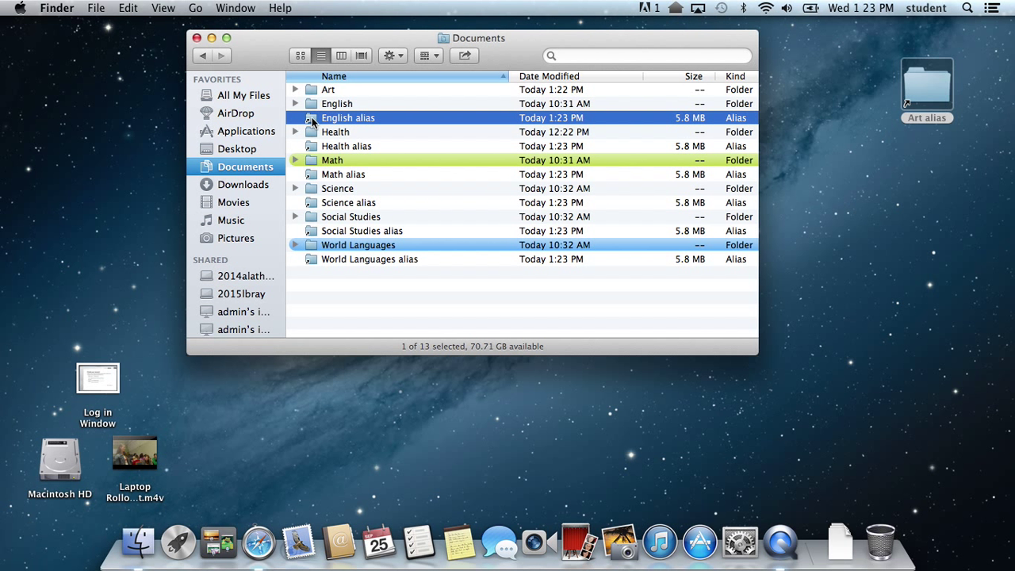
pyautogui.click(347, 146)
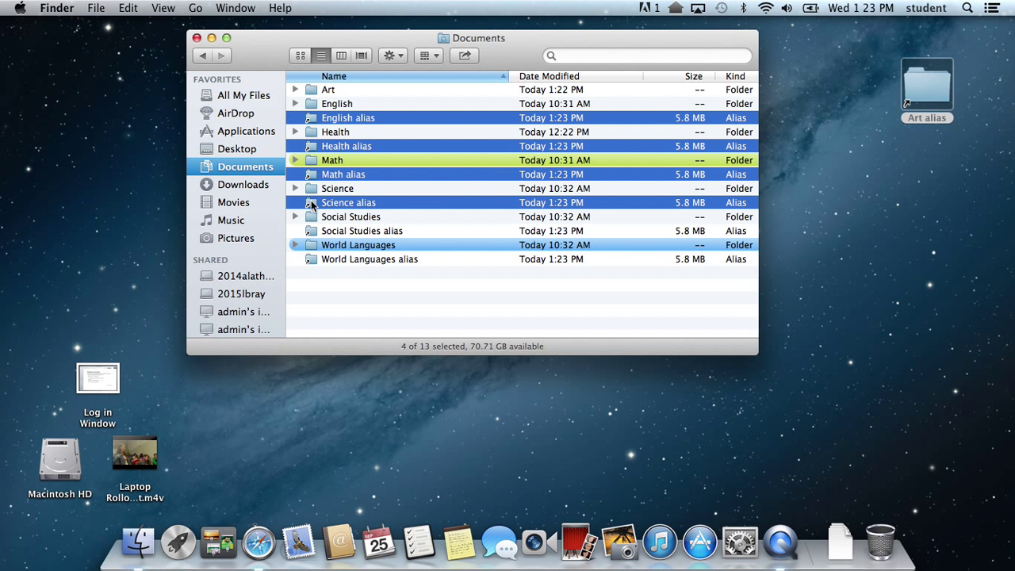
pyautogui.click(370, 259)
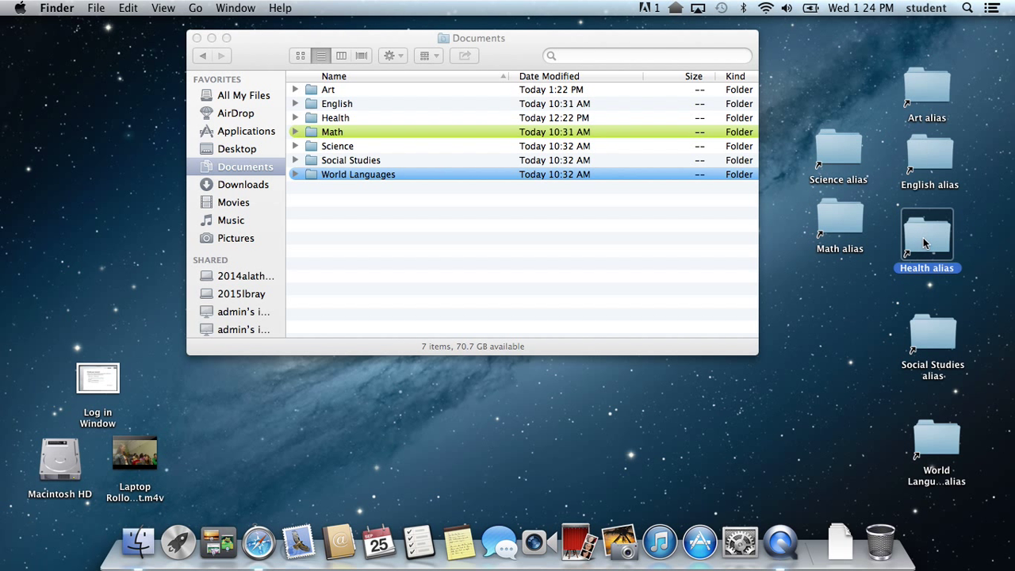
pyautogui.moveTo(140, 428)
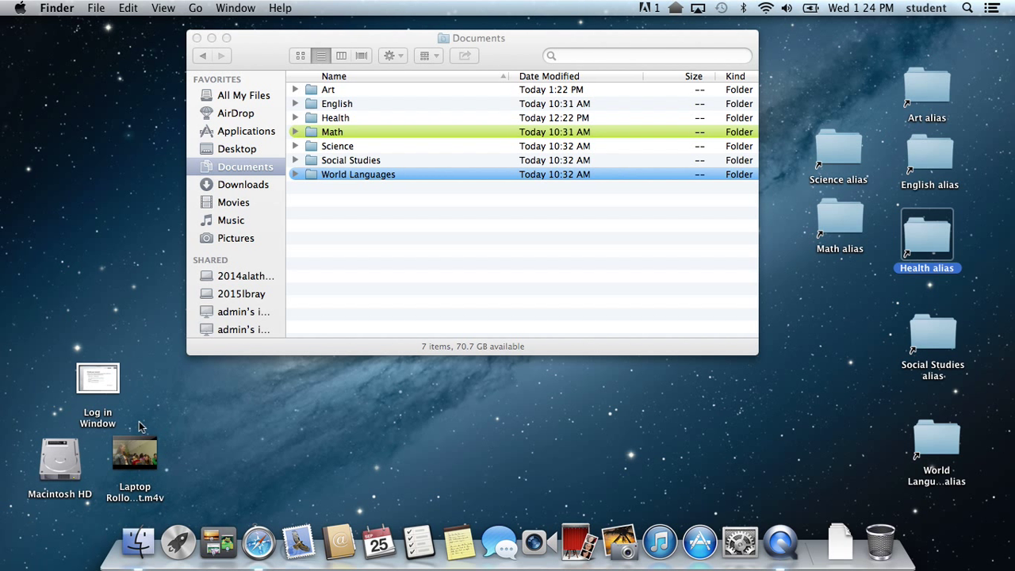
# Move the laptop video from the desktop into the Social Studies folder
pyautogui.click(135, 452)
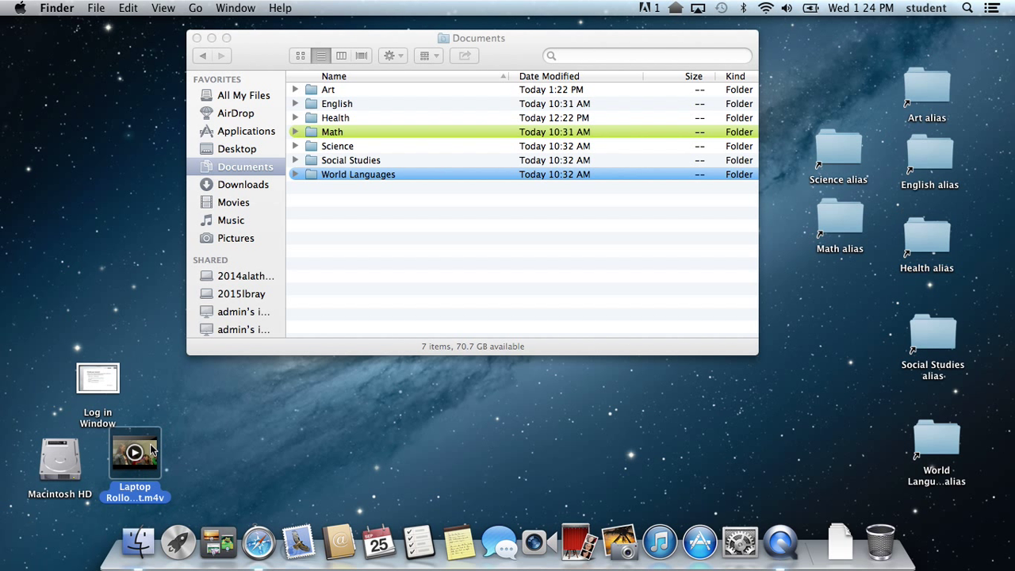
pyautogui.moveTo(135, 452); pyautogui.dragTo(817, 362)
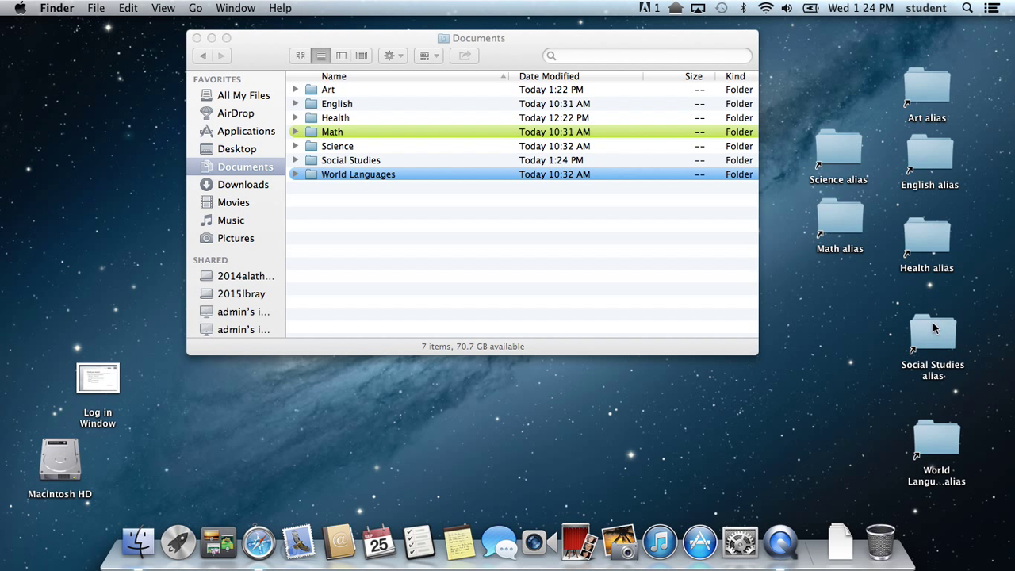
pyautogui.moveTo(948, 349)
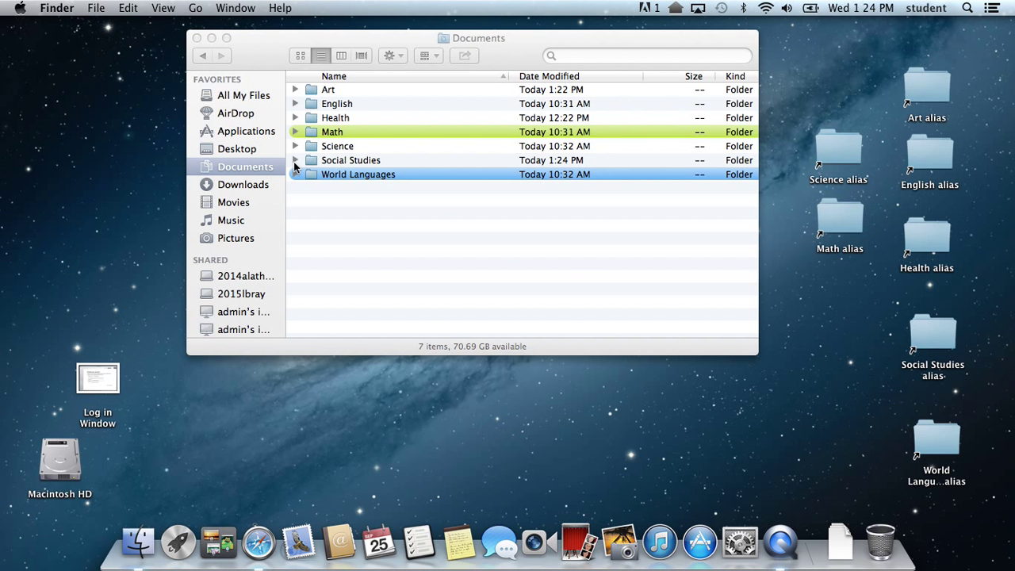
pyautogui.click(295, 160)
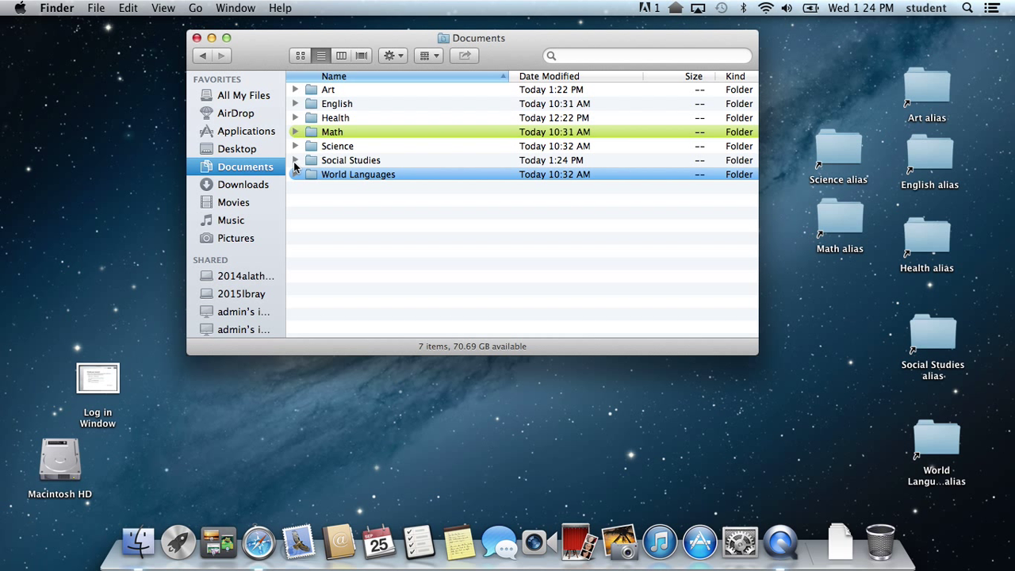
pyautogui.moveTo(177, 541)
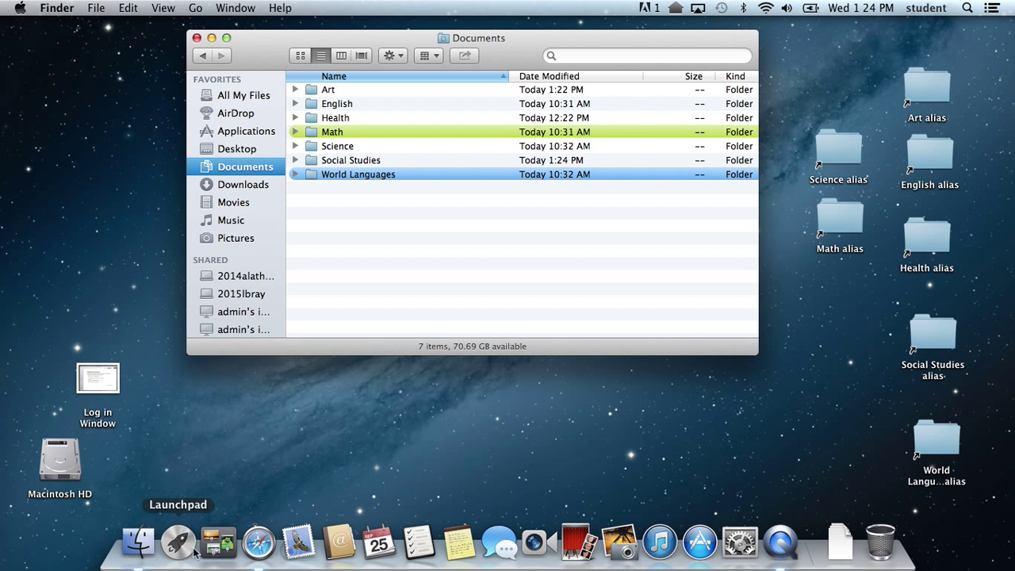
pyautogui.moveTo(178, 542)
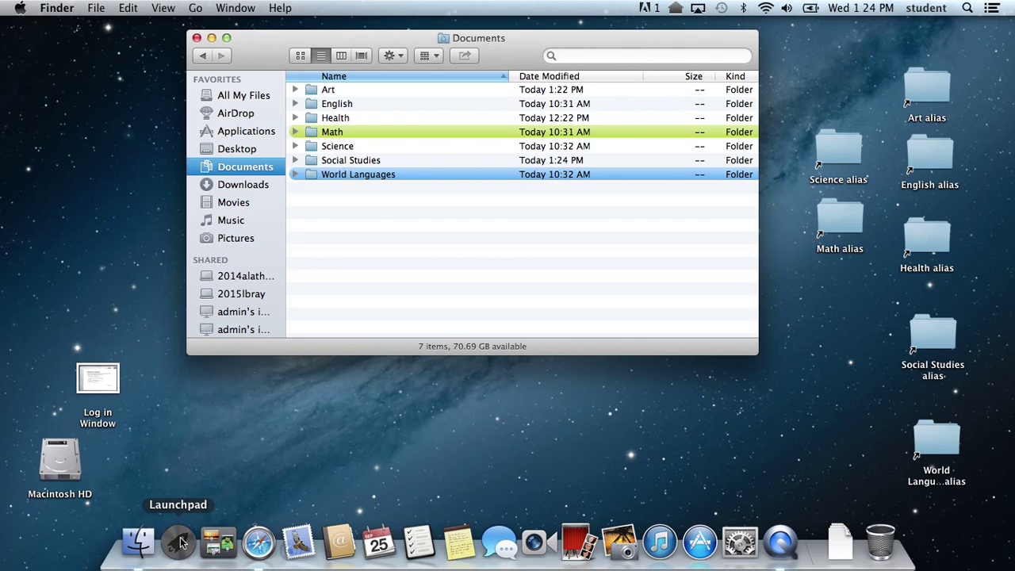
# Open Launchpad from the Dock to find CrashPlan
pyautogui.click(177, 542)
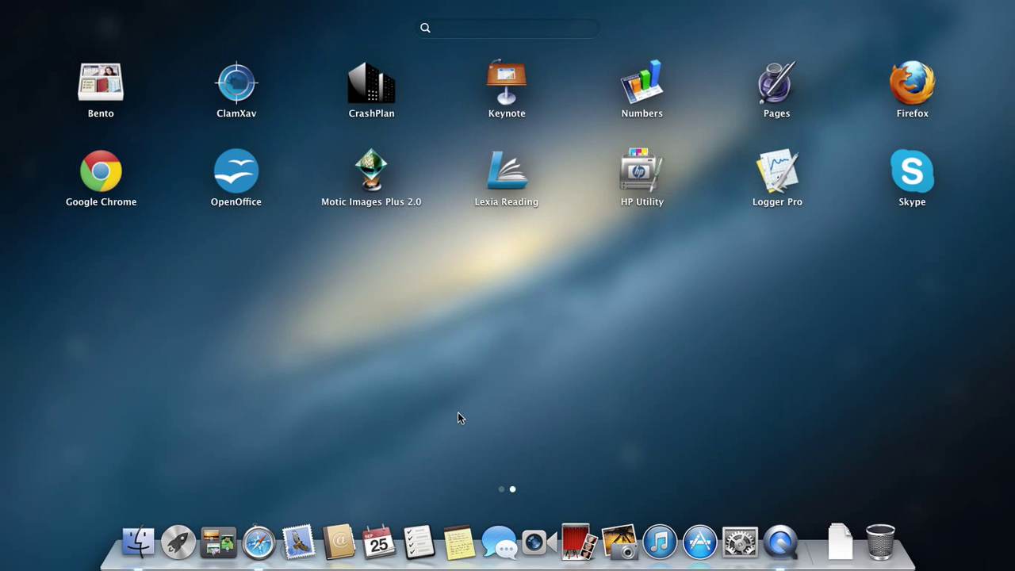
pyautogui.moveTo(379, 96)
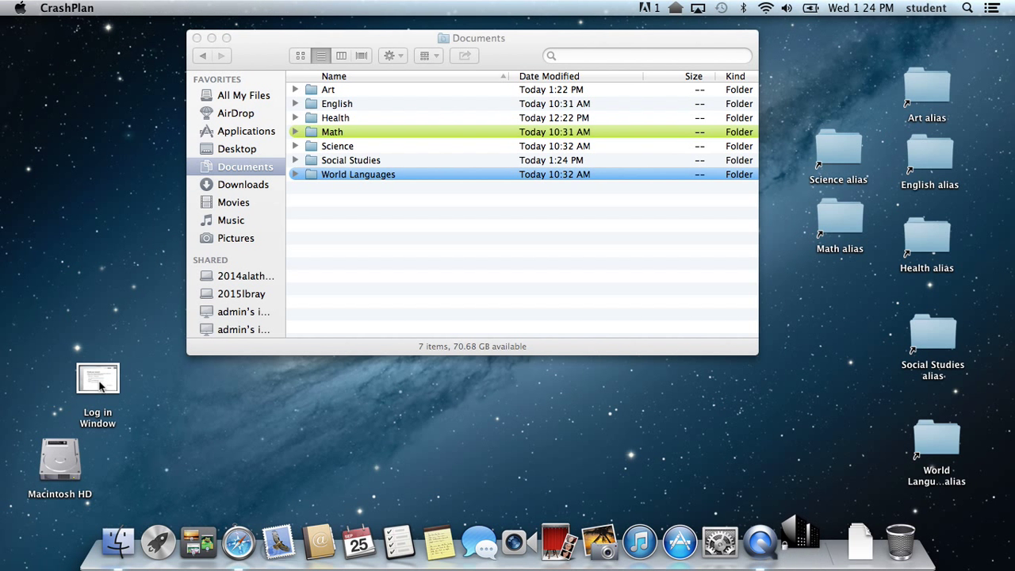
# Open the Log in Window file from the desktop in Preview
pyautogui.click(98, 378)
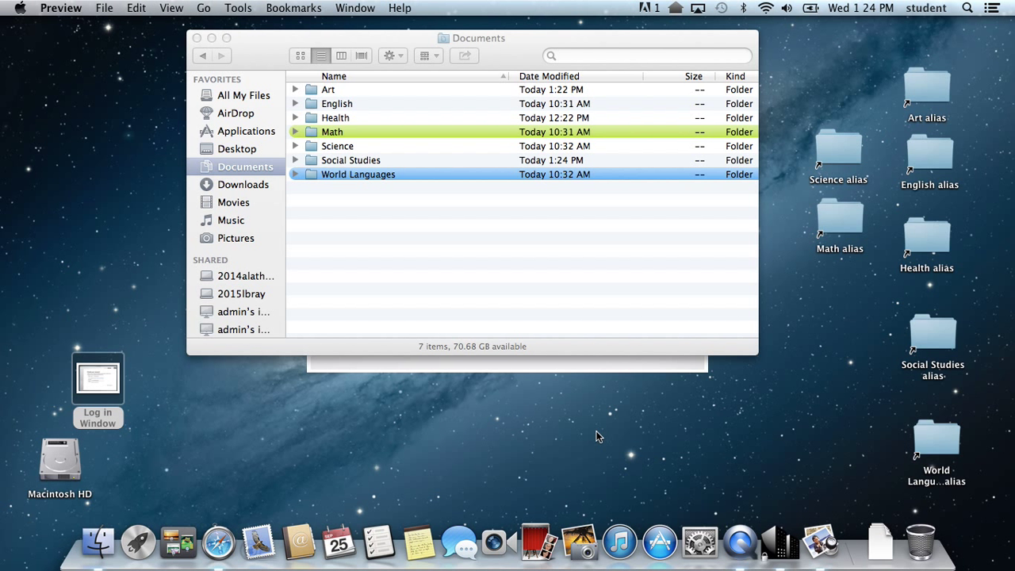
pyautogui.doubleClick(98, 378)
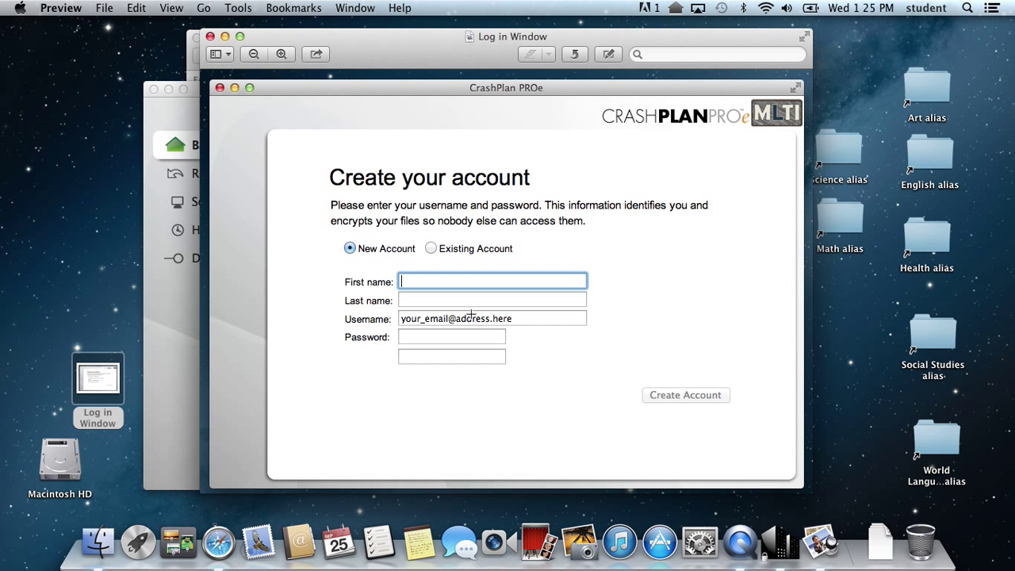
pyautogui.moveTo(448, 343)
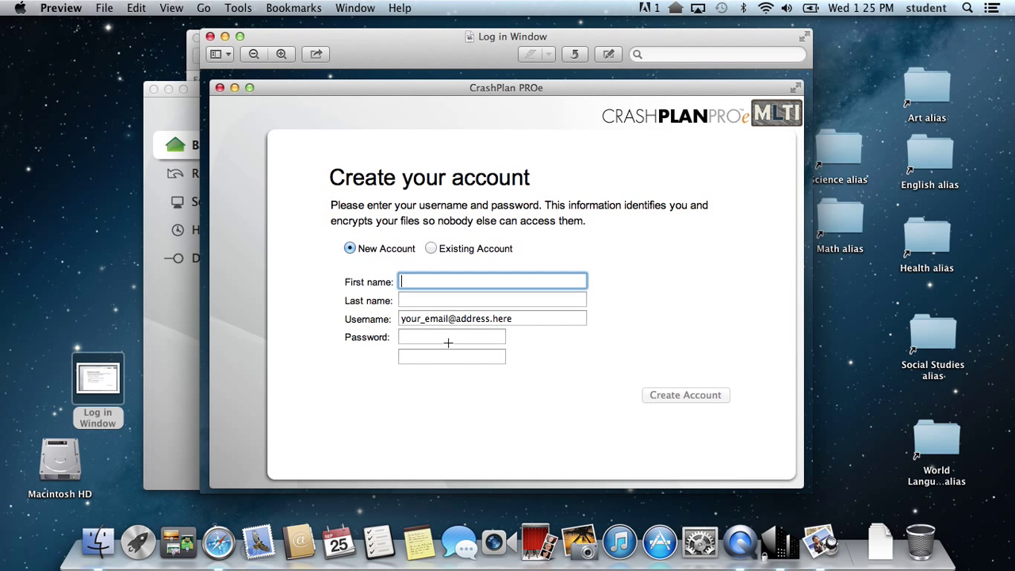
pyautogui.moveTo(455, 341)
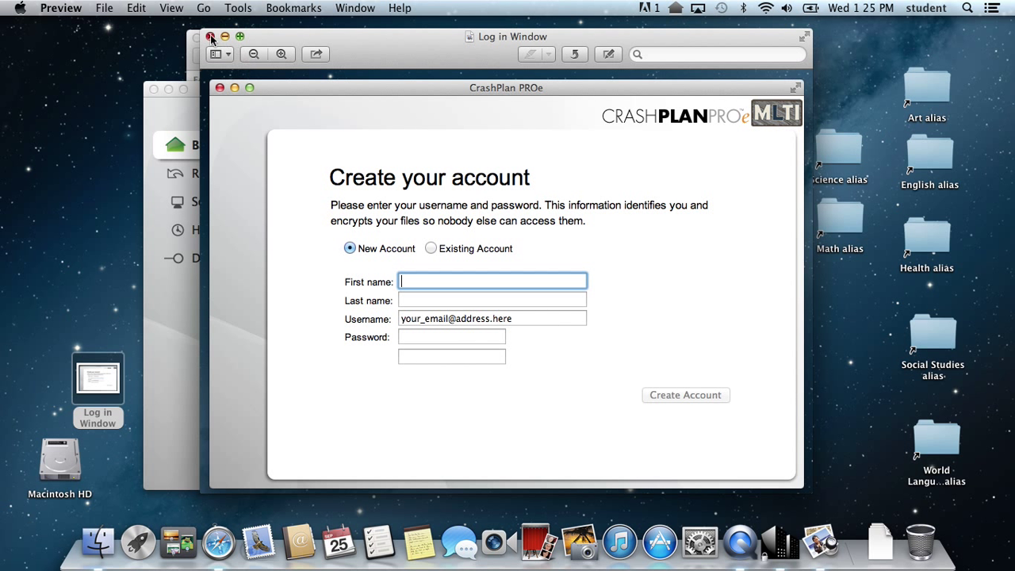
pyautogui.moveTo(242, 44)
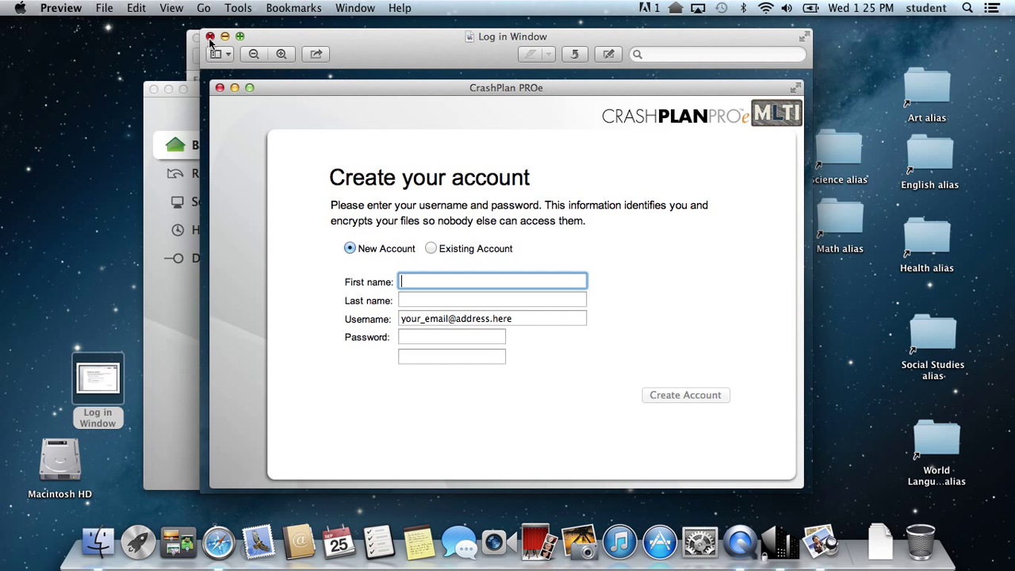
pyautogui.moveTo(212, 42)
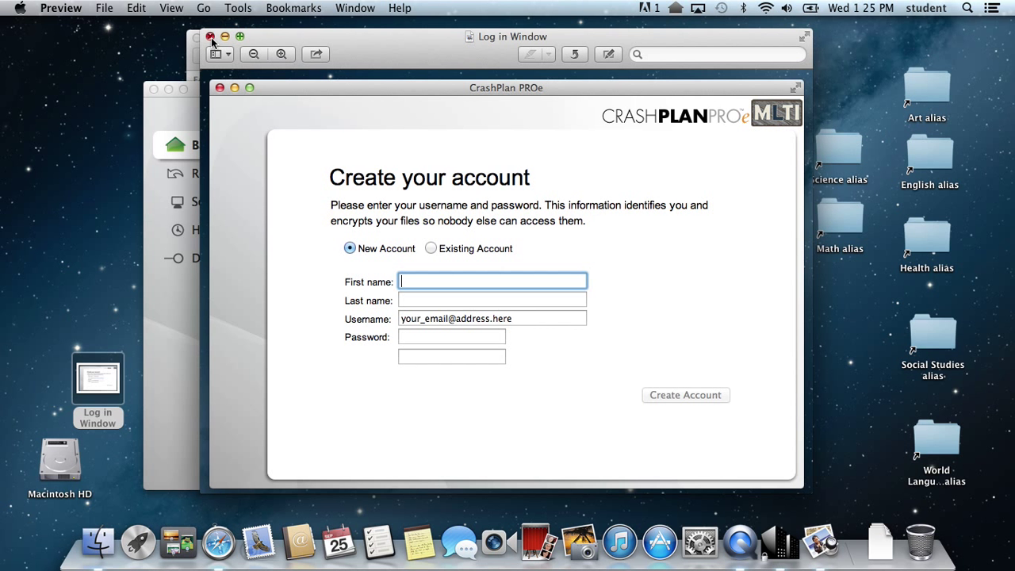
# Close Preview, reposition CrashPlan PROe and show its menu-bar backup status menu
pyautogui.click(684, 395)
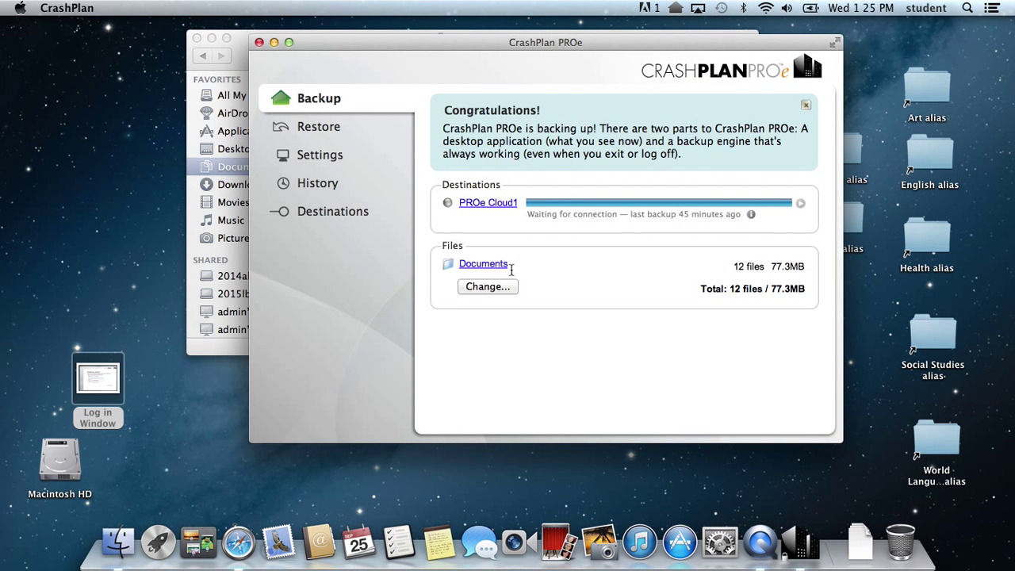
pyautogui.moveTo(436, 248)
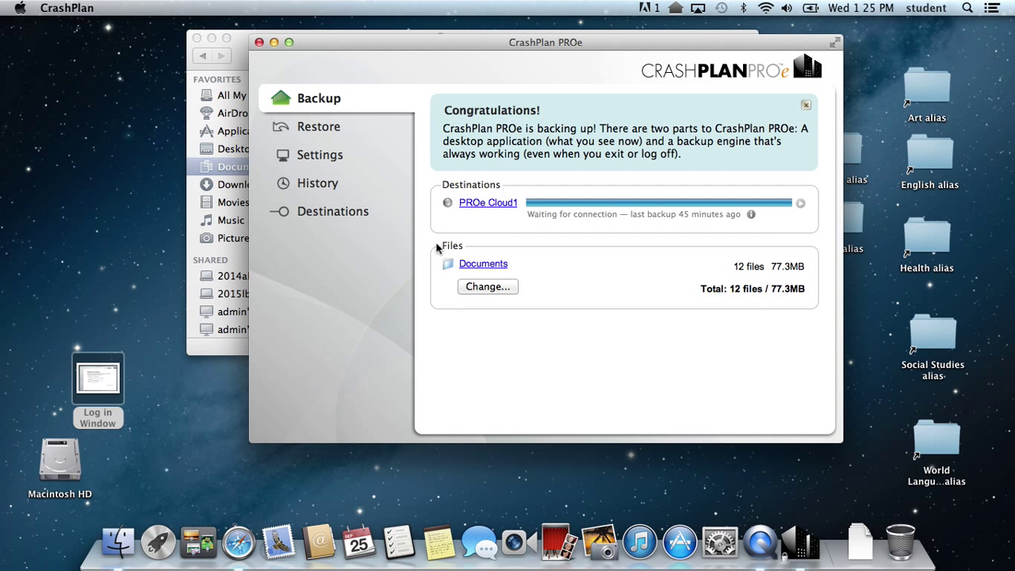
pyautogui.moveTo(499, 247)
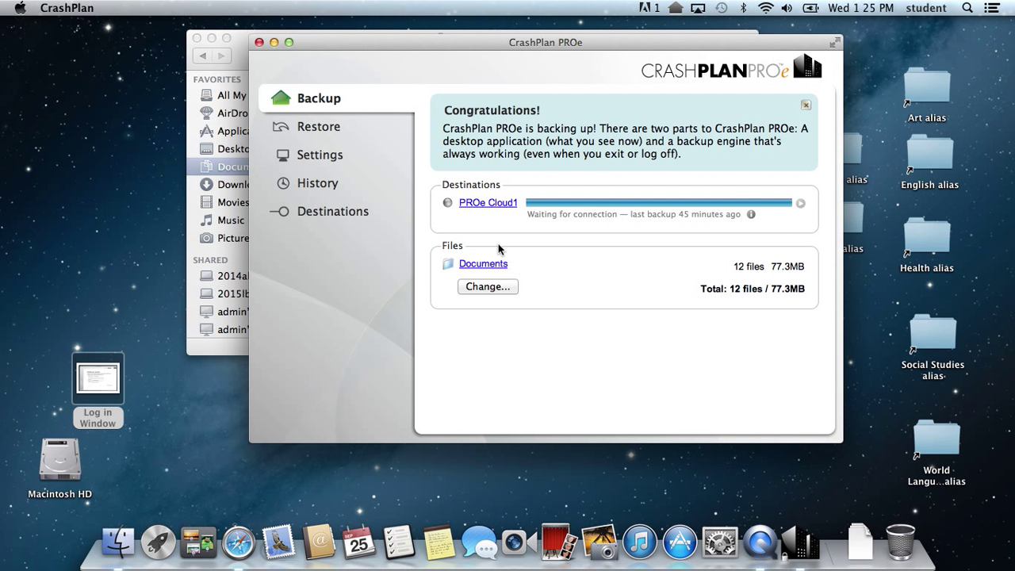
pyautogui.moveTo(545, 42); pyautogui.dragTo(549, 55)
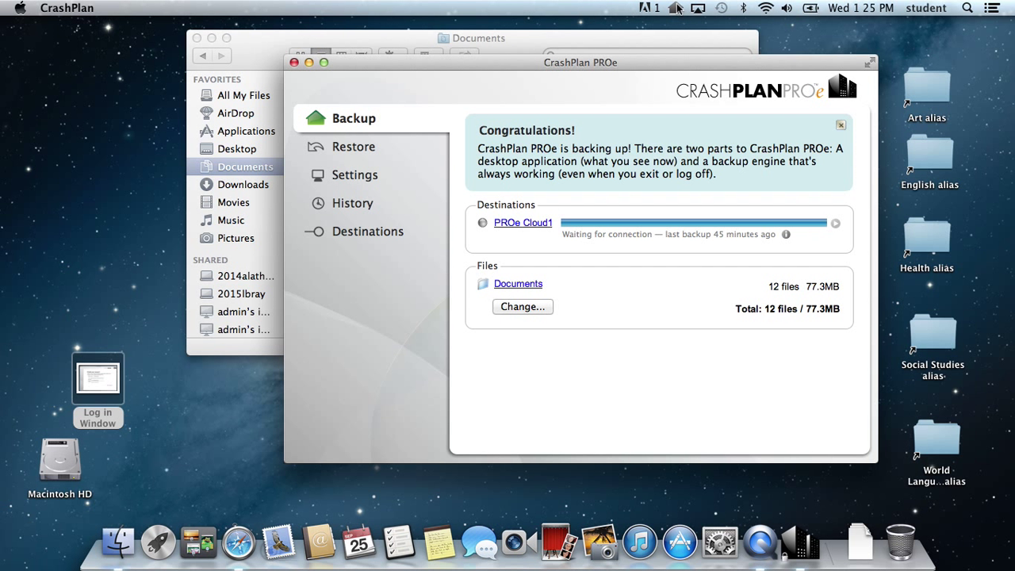
pyautogui.click(676, 7)
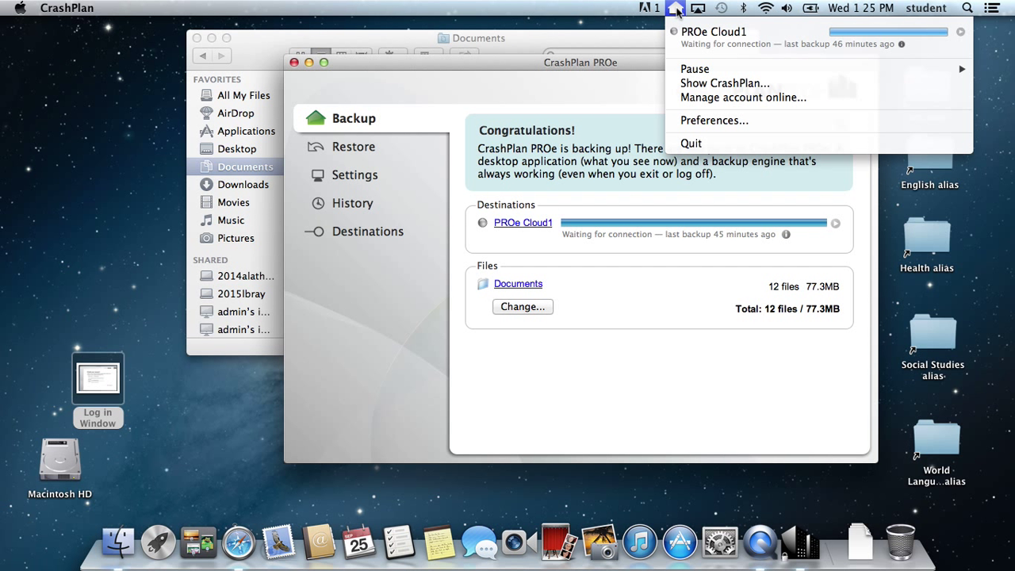
pyautogui.moveTo(613, 17)
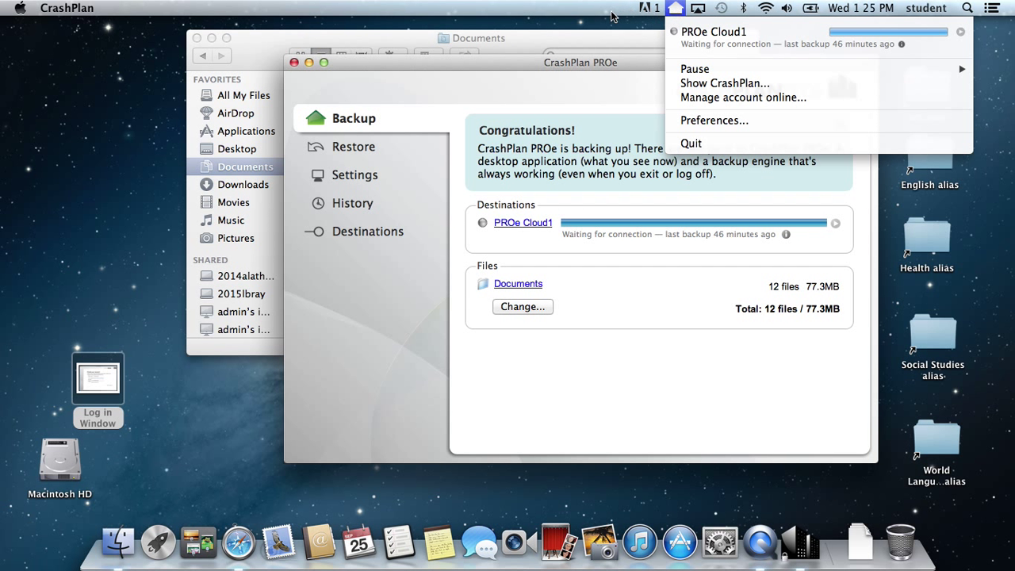